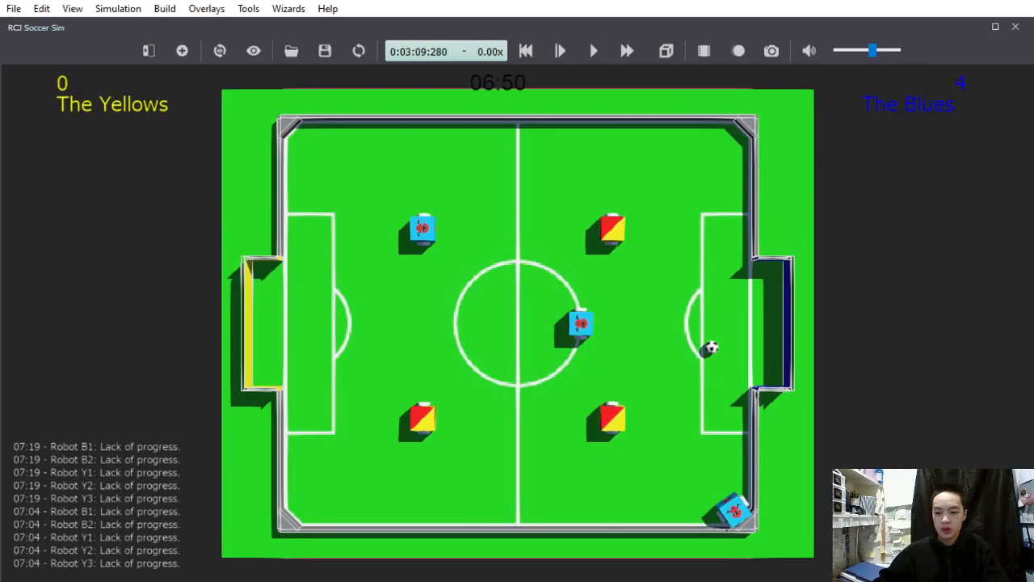
# Run the match to 04:55, Blues leading 5–0, ball in the bottom-left corner
pyautogui.click(624, 50)
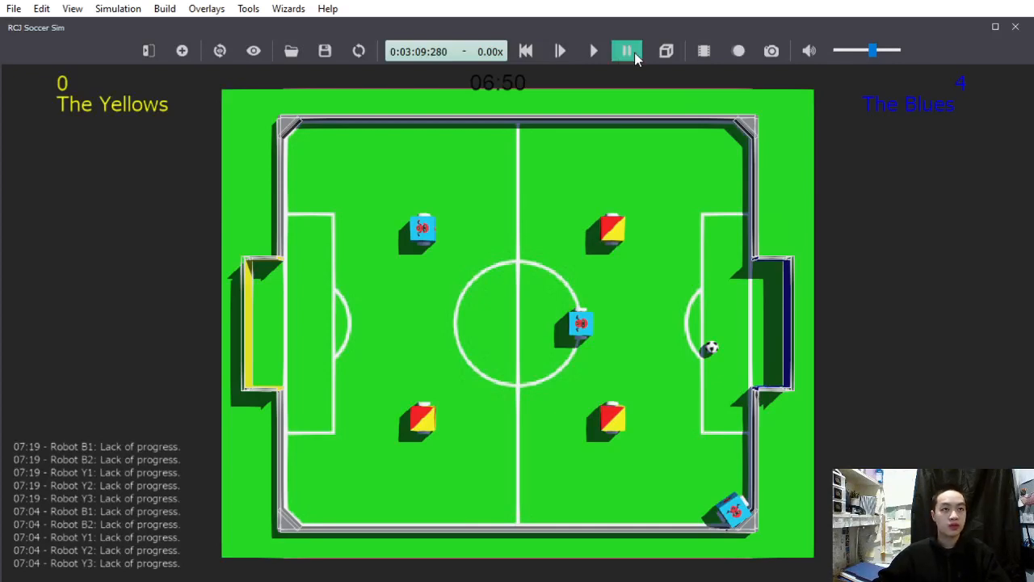
pyautogui.click(621, 51)
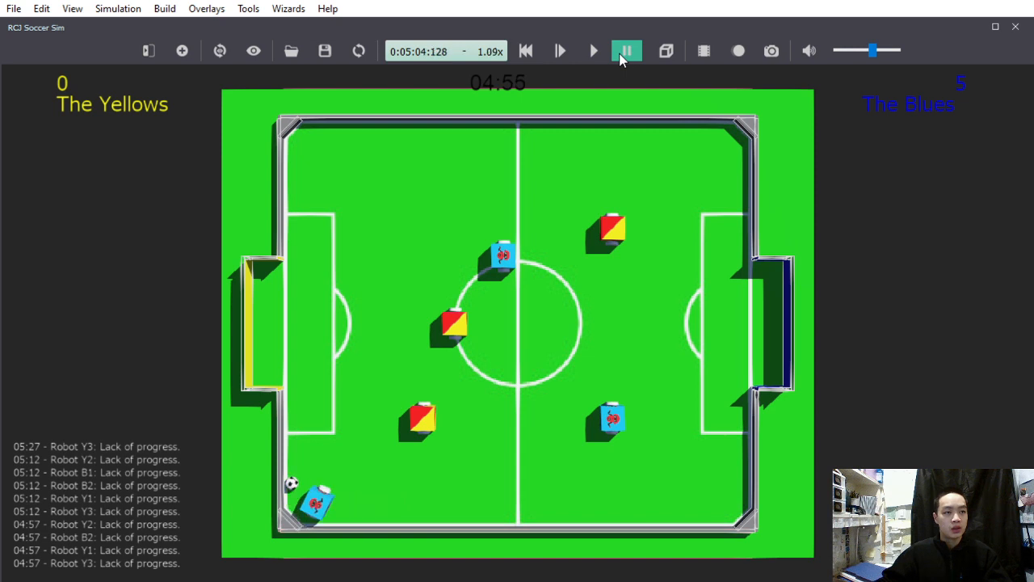
# Pause and resume the match in bursts until The Blues score for 6–0 at 04:48
pyautogui.click(627, 51)
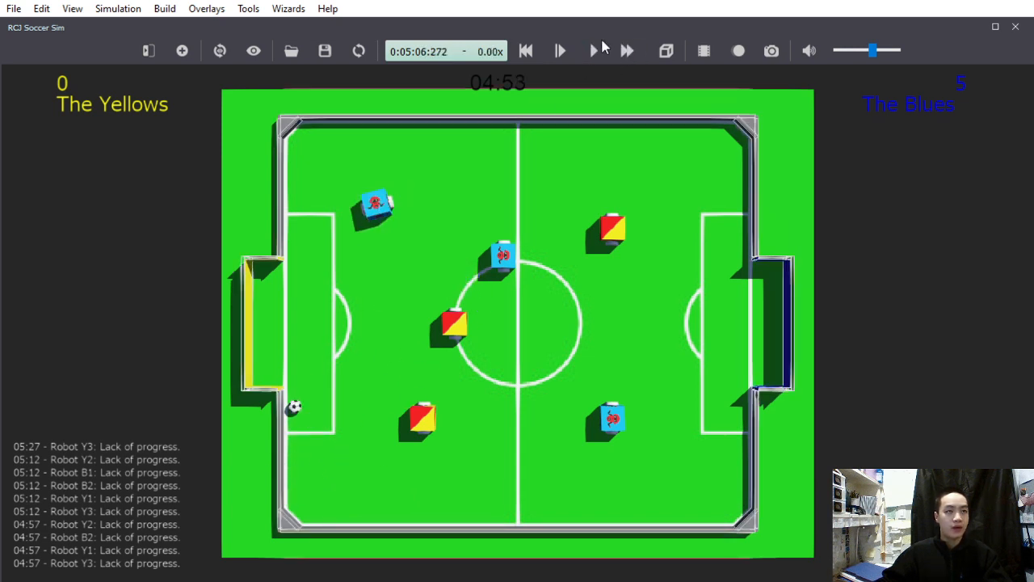
pyautogui.click(624, 51)
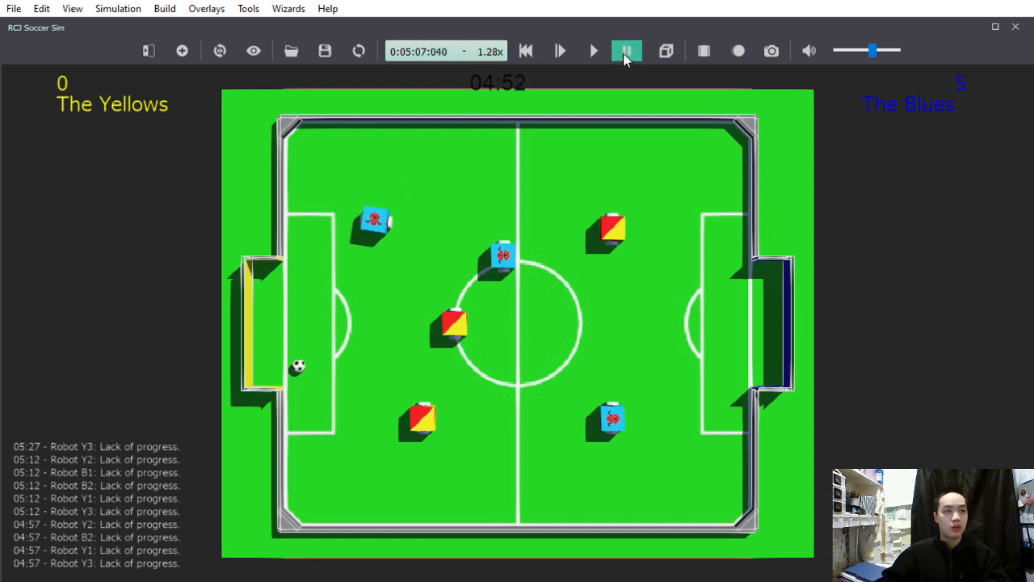
pyautogui.click(624, 51)
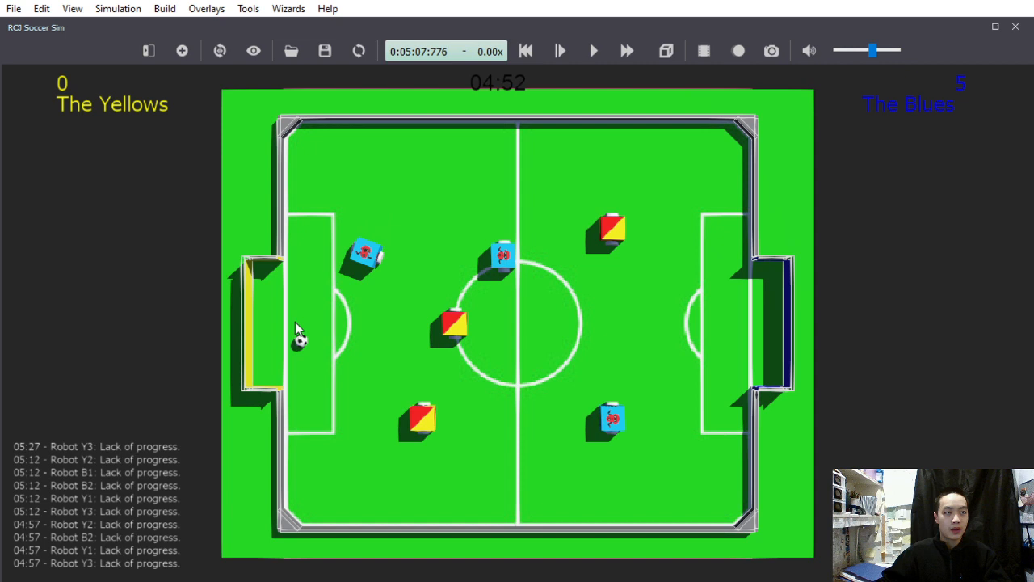
pyautogui.moveTo(305, 307)
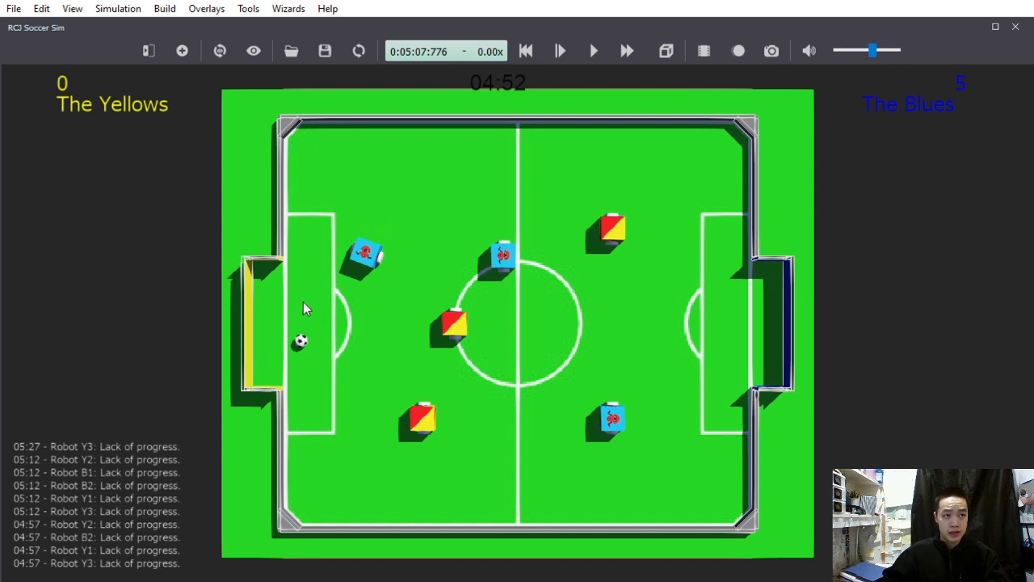
pyautogui.click(594, 50)
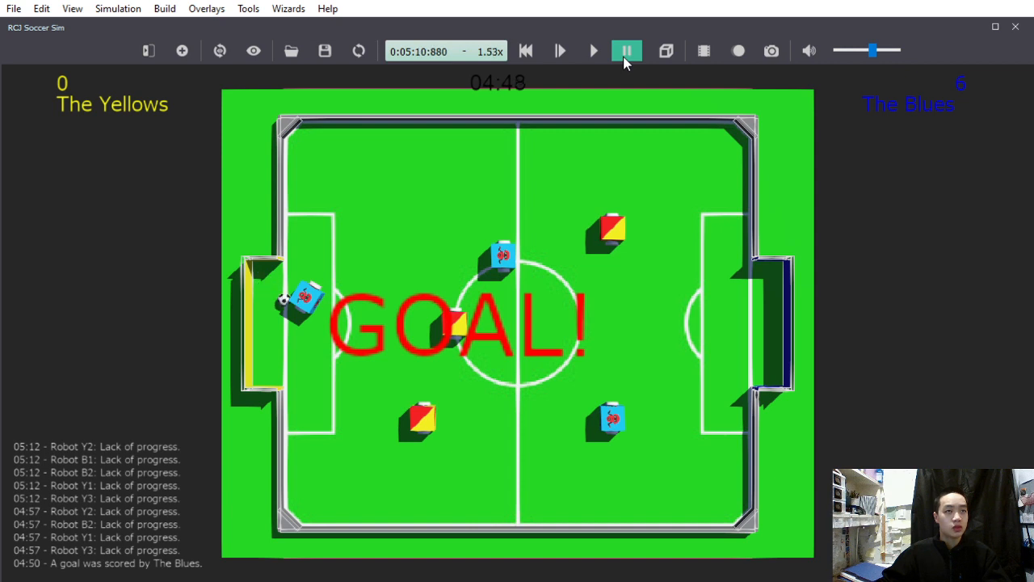
pyautogui.click(626, 50)
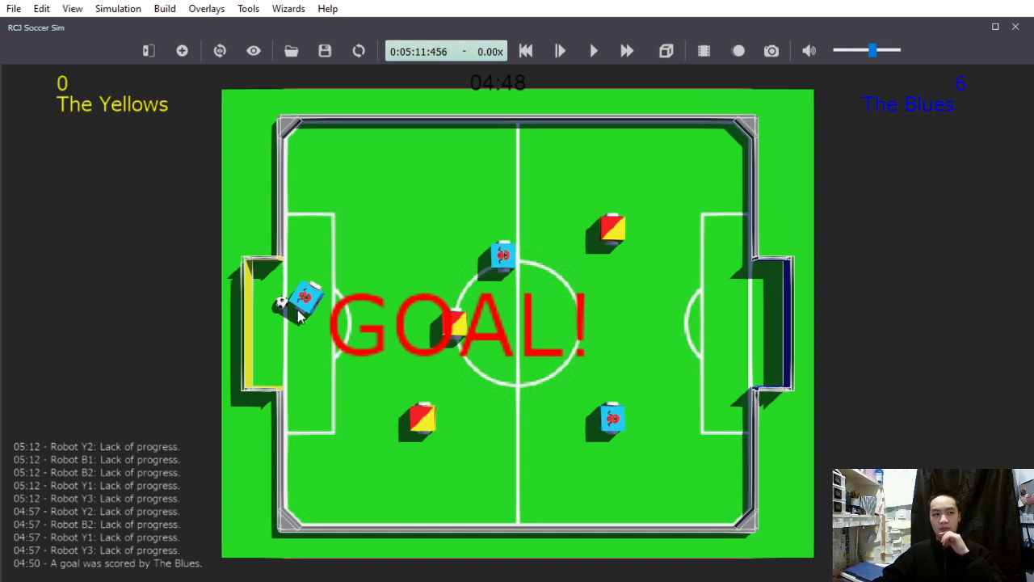
pyautogui.moveTo(358, 260)
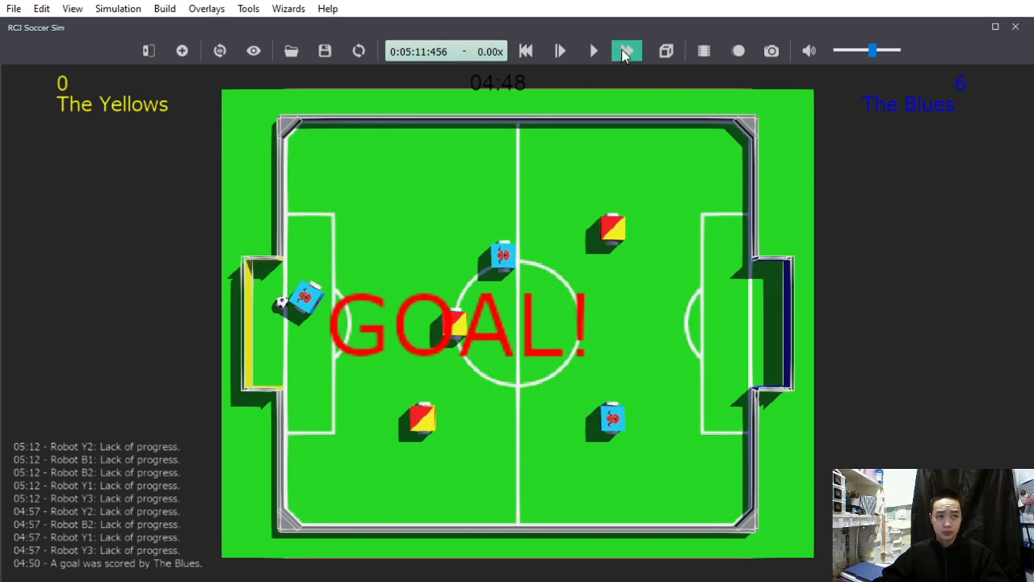
# Run Yellow's kickoff briefly and pause at 04:44 with the ball heading to the bottom wall
pyautogui.click(624, 50)
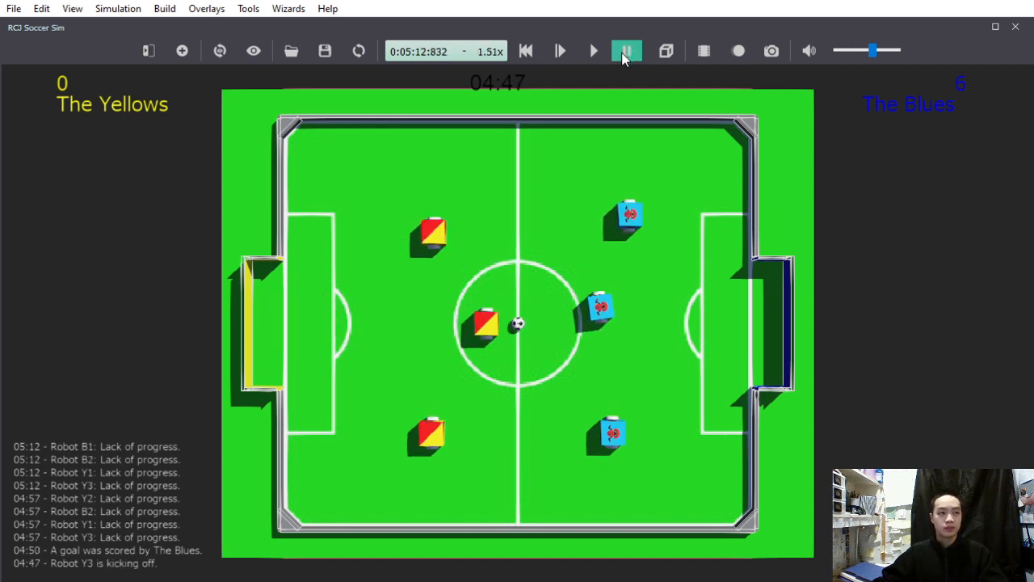
pyautogui.click(629, 50)
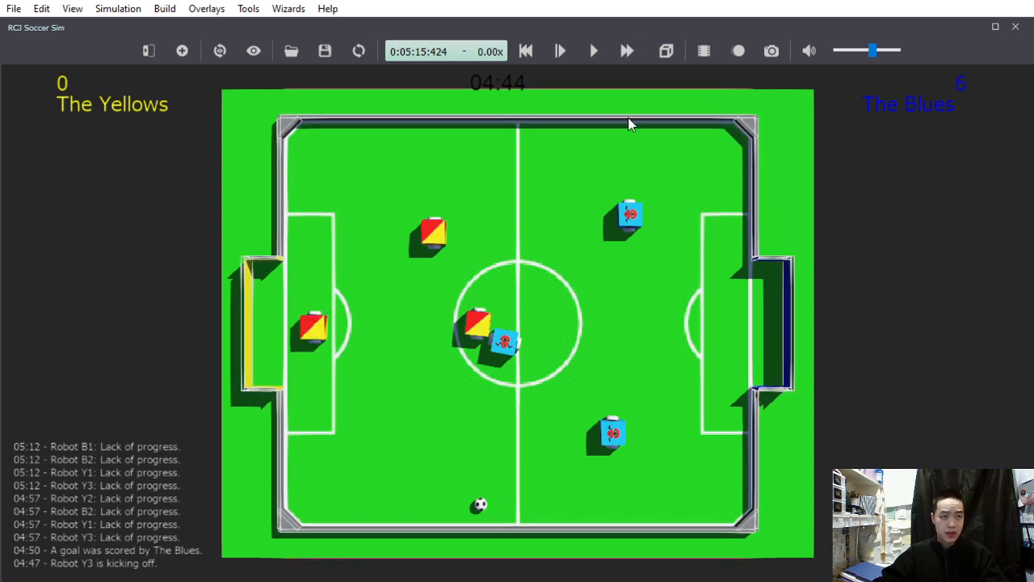
pyautogui.moveTo(558, 164)
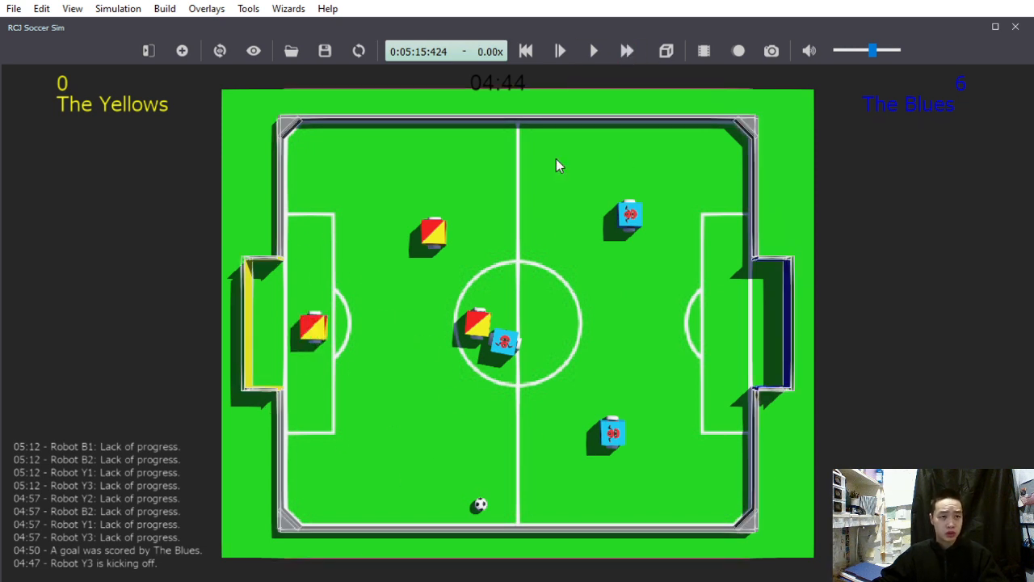
pyautogui.moveTo(514, 405)
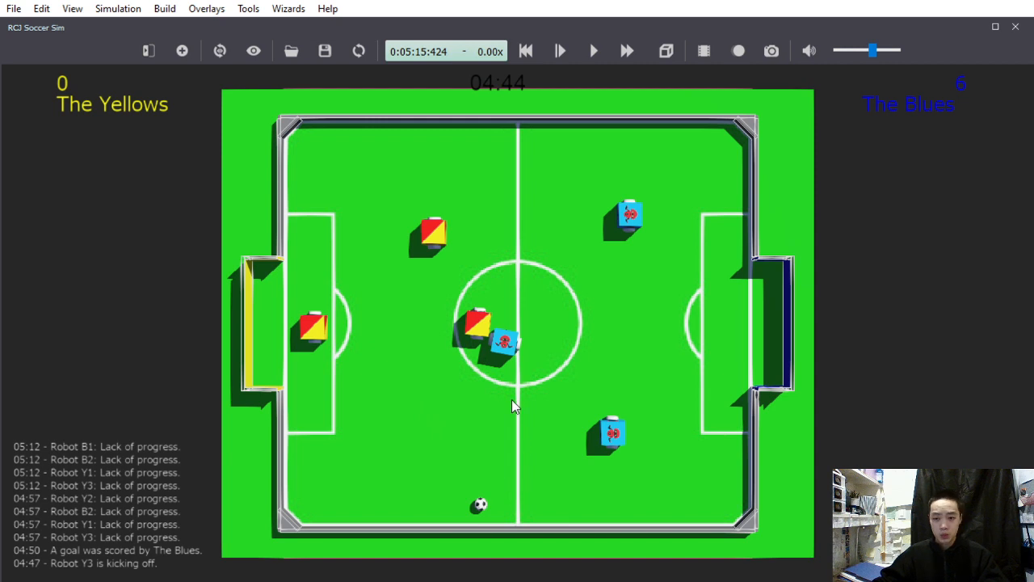
pyautogui.moveTo(513, 397)
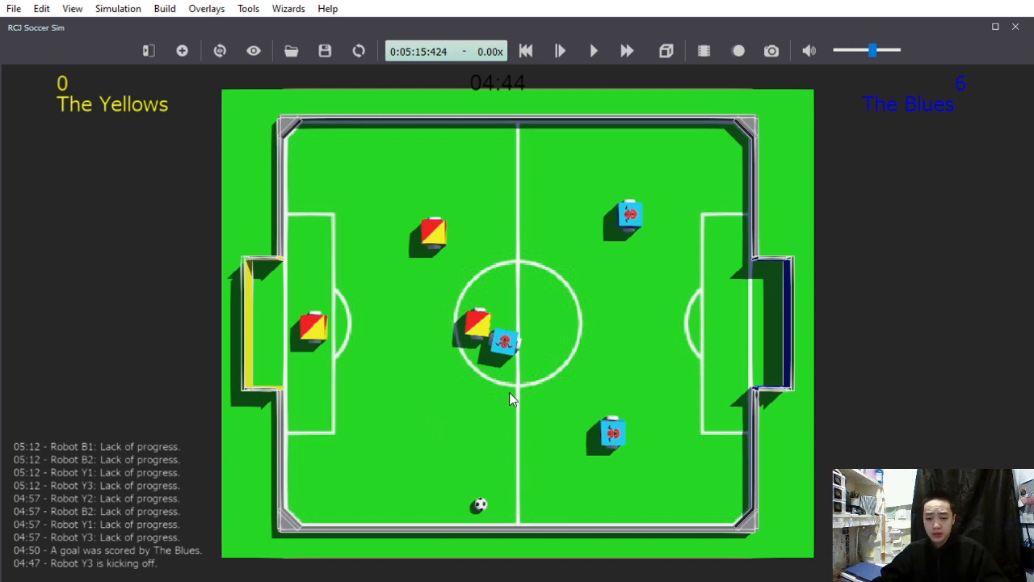
pyautogui.moveTo(513, 386)
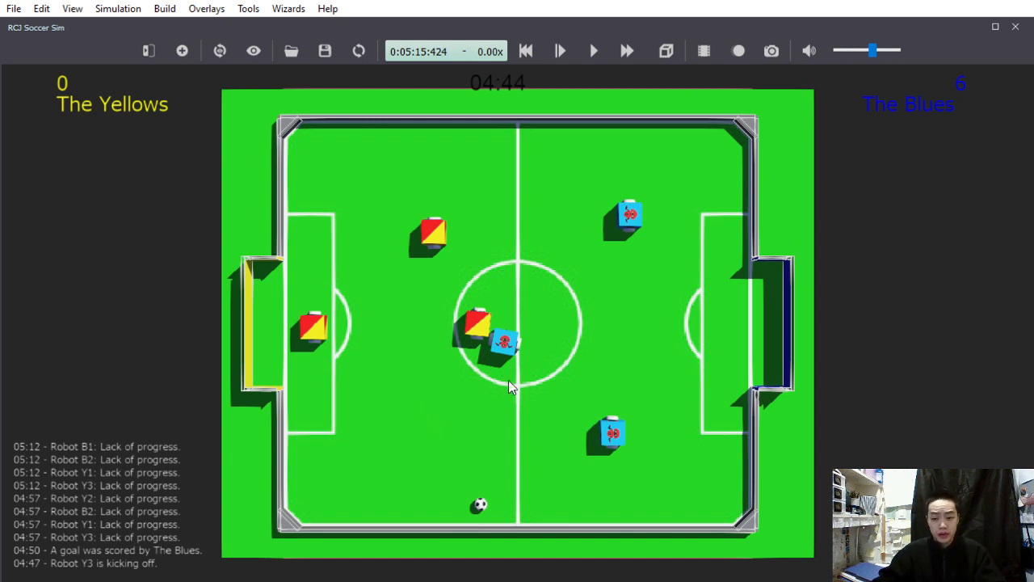
pyautogui.moveTo(517, 375)
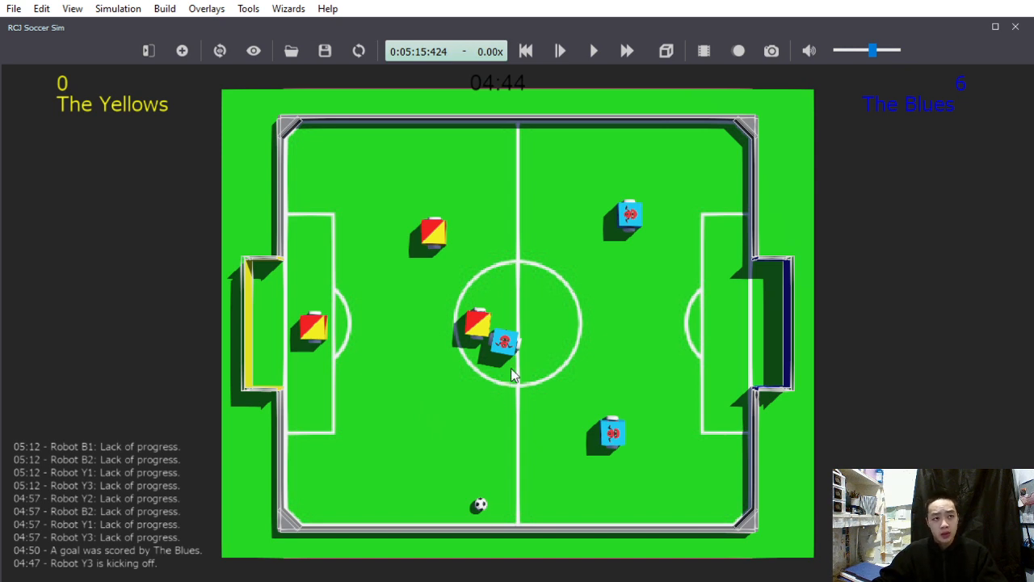
pyautogui.moveTo(510, 499)
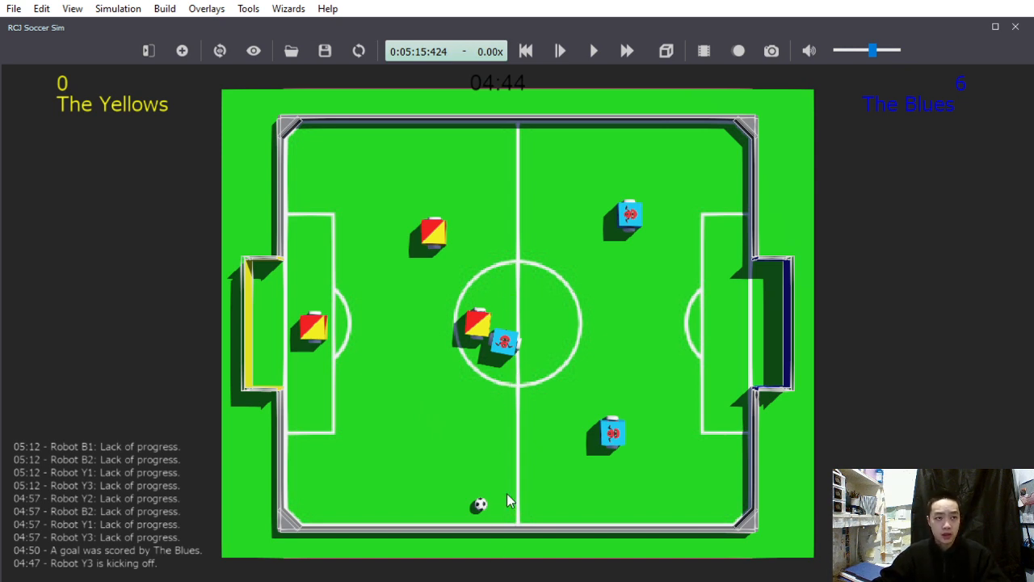
pyautogui.moveTo(503, 490)
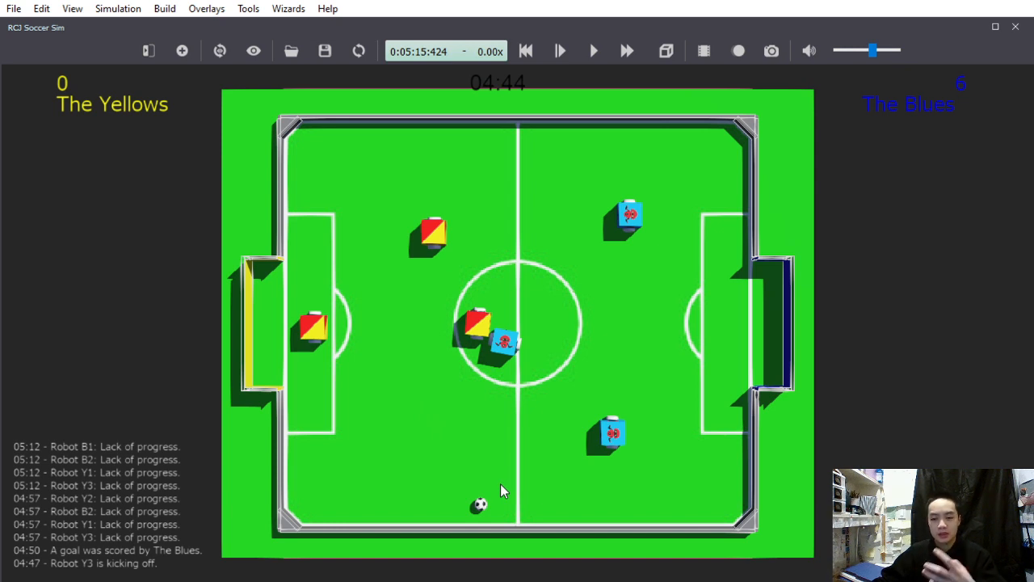
pyautogui.moveTo(495, 525)
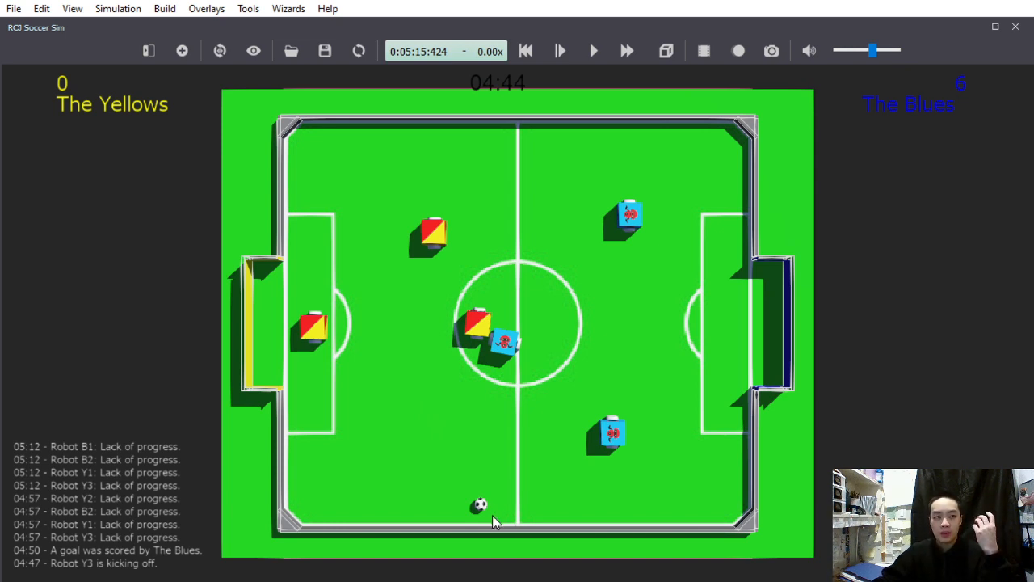
# Resume, pause, step and fast-forward the match to 04:27 as a blue robot chases along the bottom wall
pyautogui.click(623, 49)
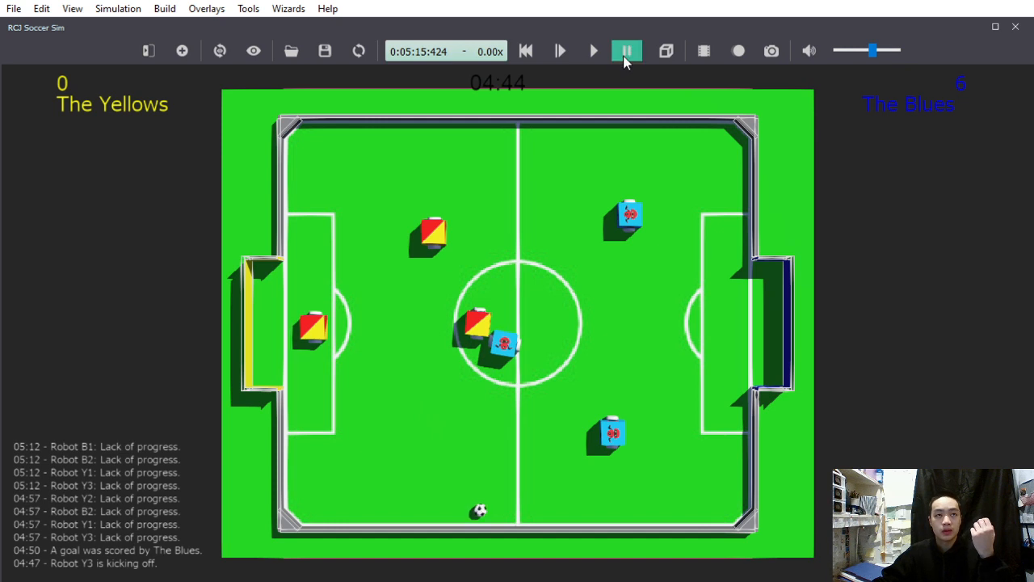
pyautogui.click(624, 50)
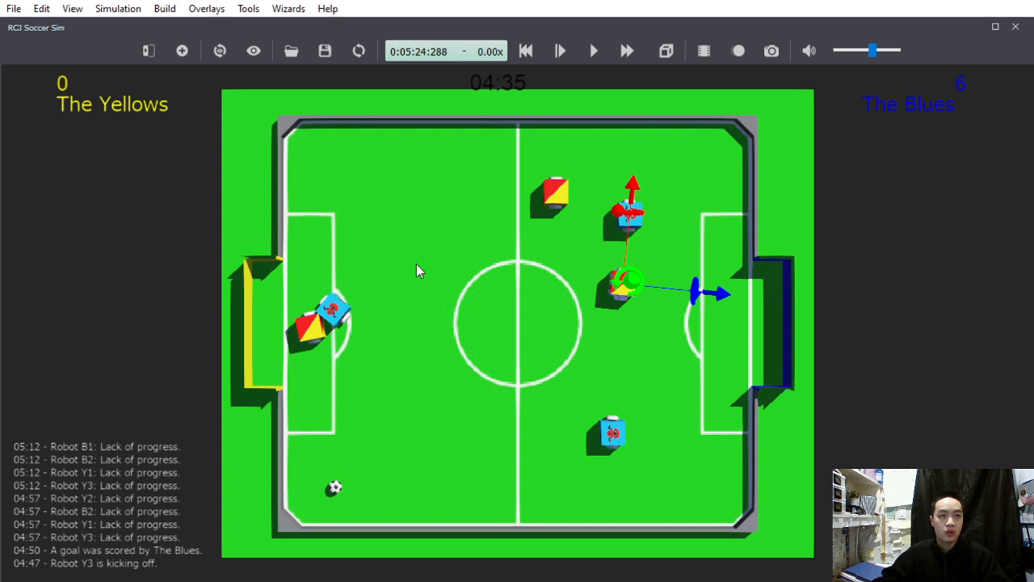
pyautogui.click(621, 50)
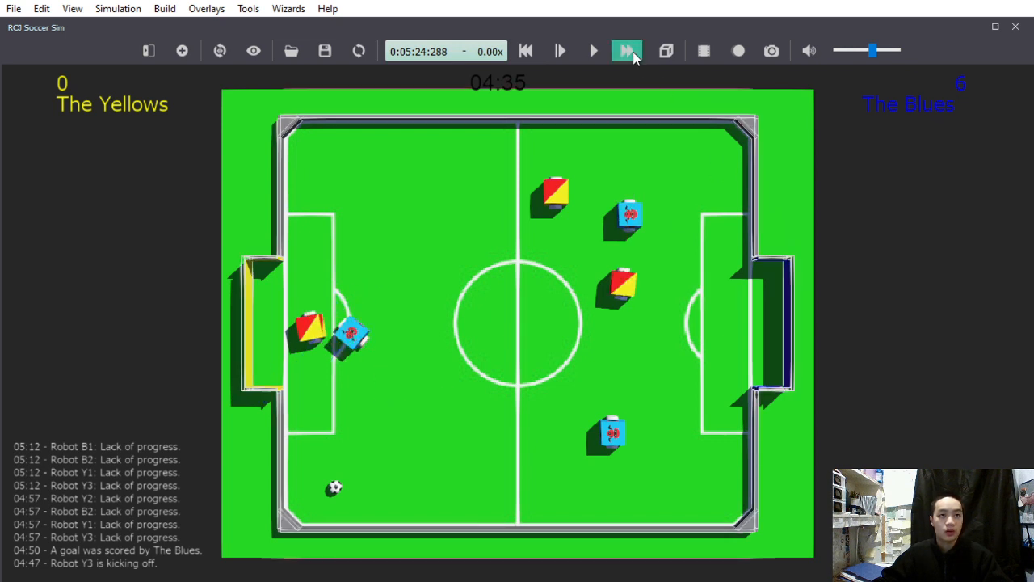
pyautogui.click(626, 51)
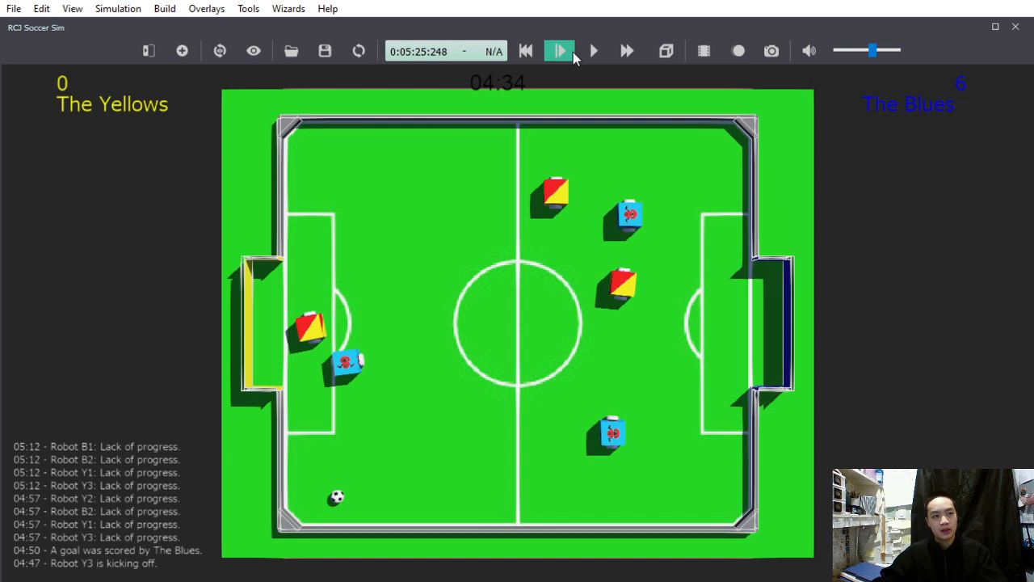
pyautogui.click(626, 50)
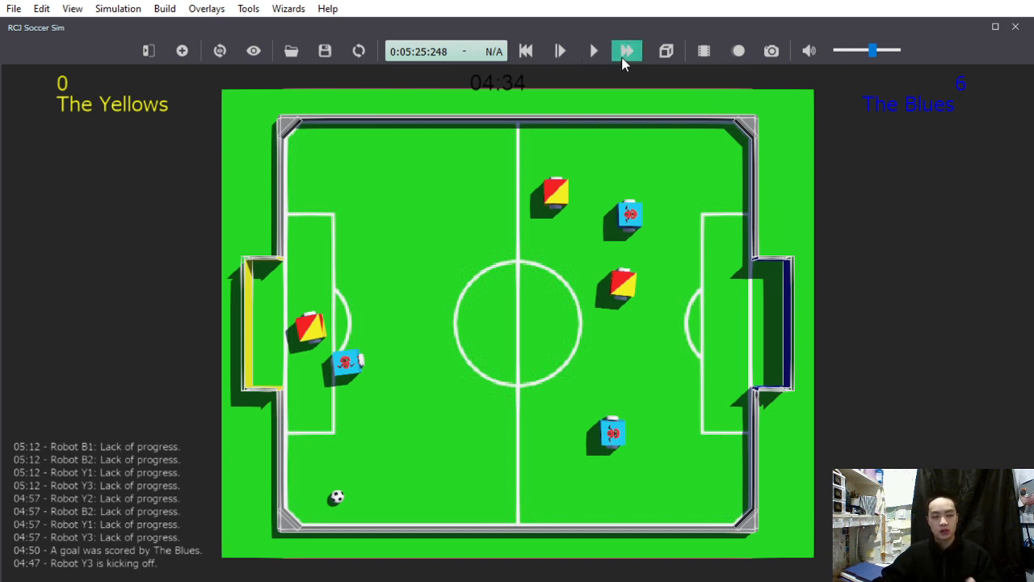
pyautogui.click(624, 50)
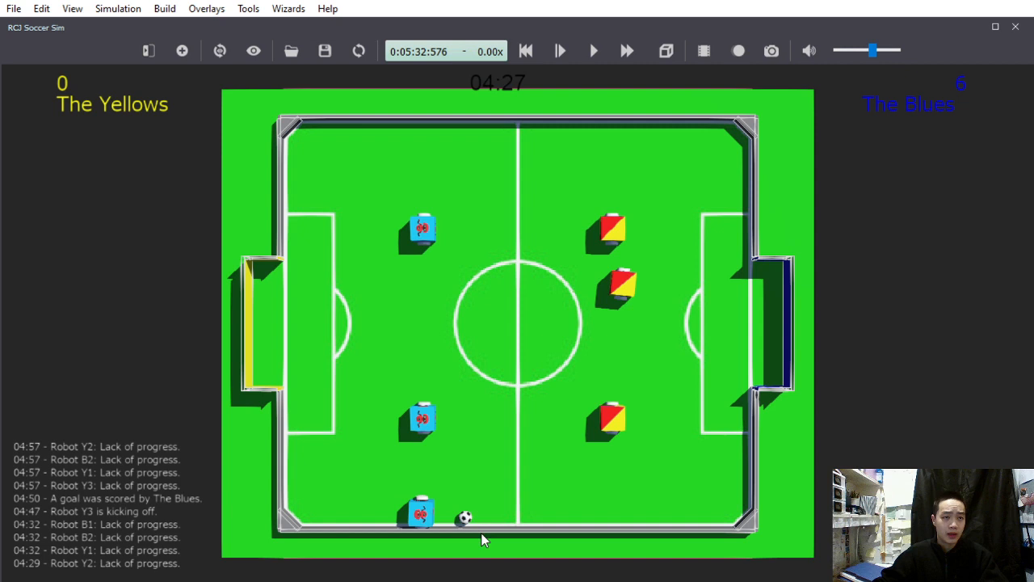
pyautogui.moveTo(549, 464)
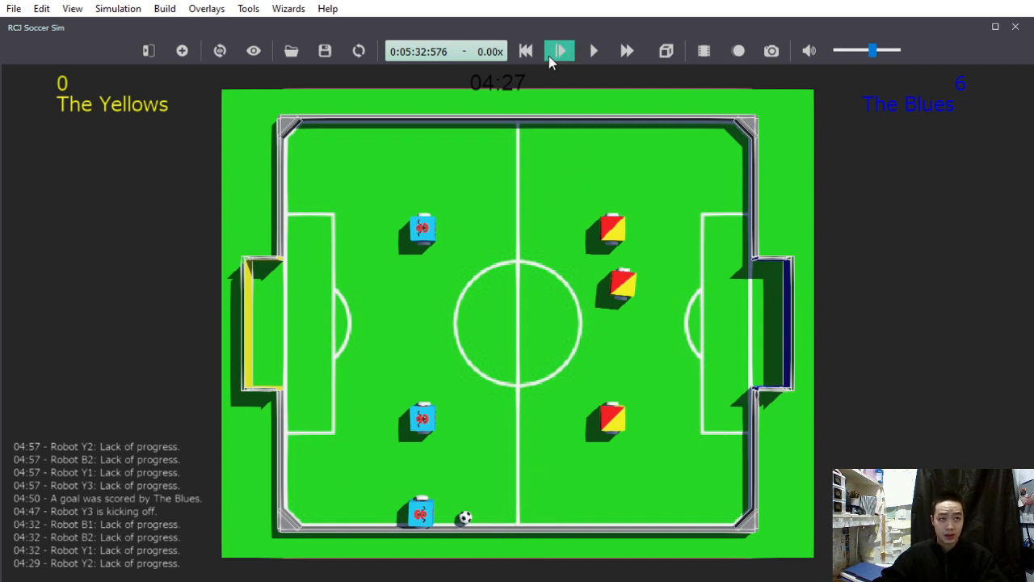
# Step the match twice, then play on and stop at 03:35 with the ball near centre
pyautogui.click(563, 50)
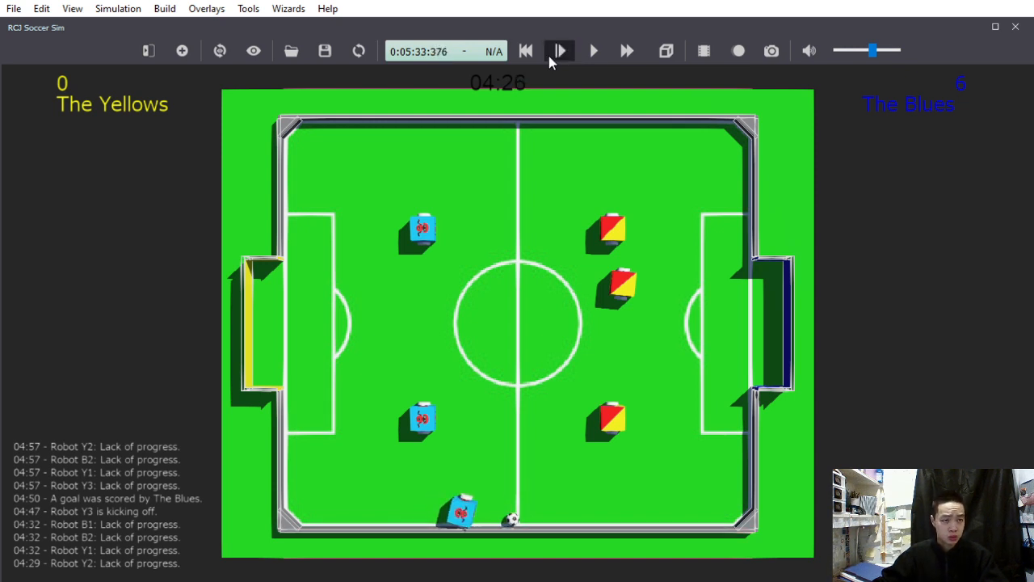
pyautogui.click(596, 51)
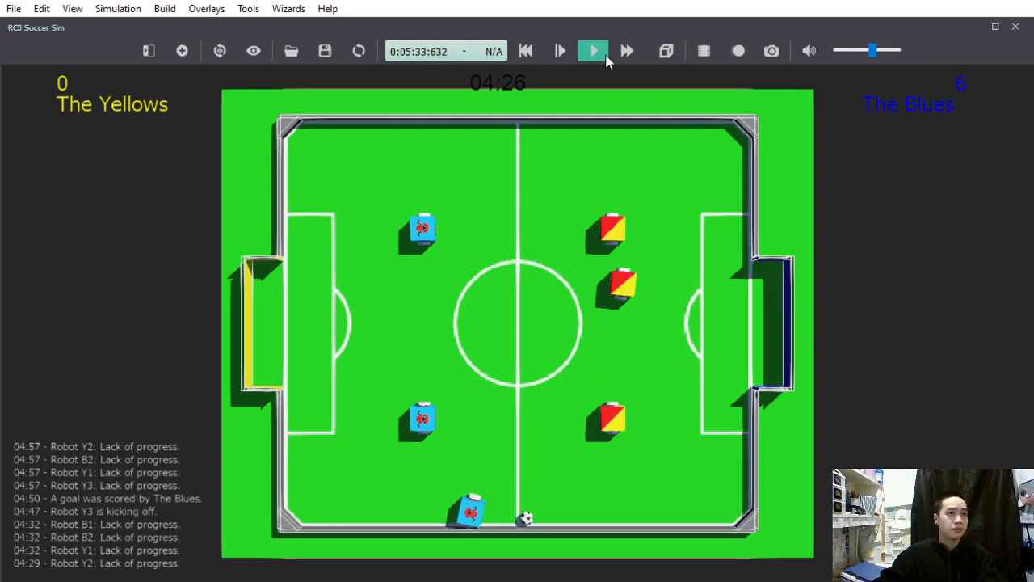
pyautogui.click(593, 50)
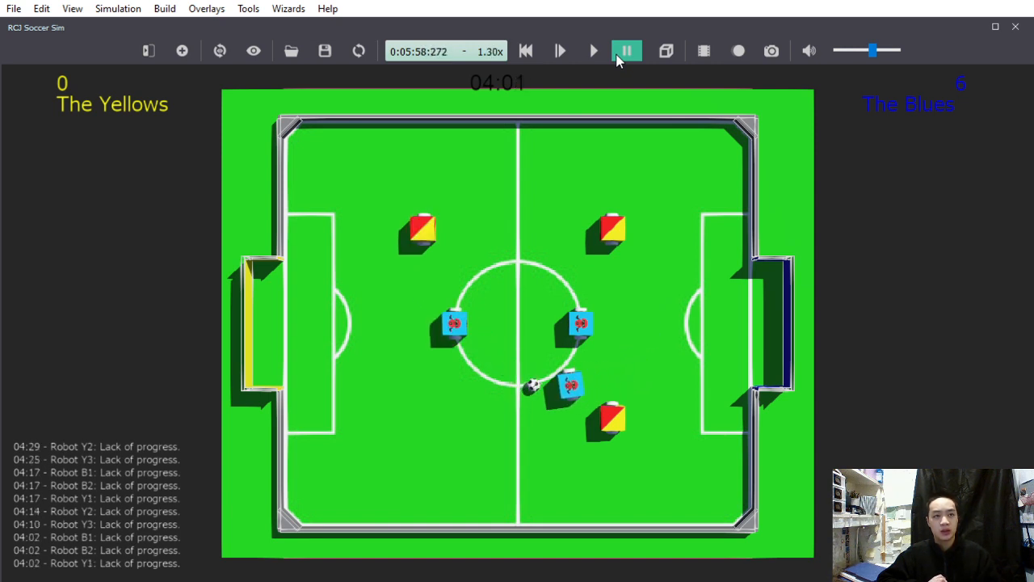
pyautogui.click(597, 50)
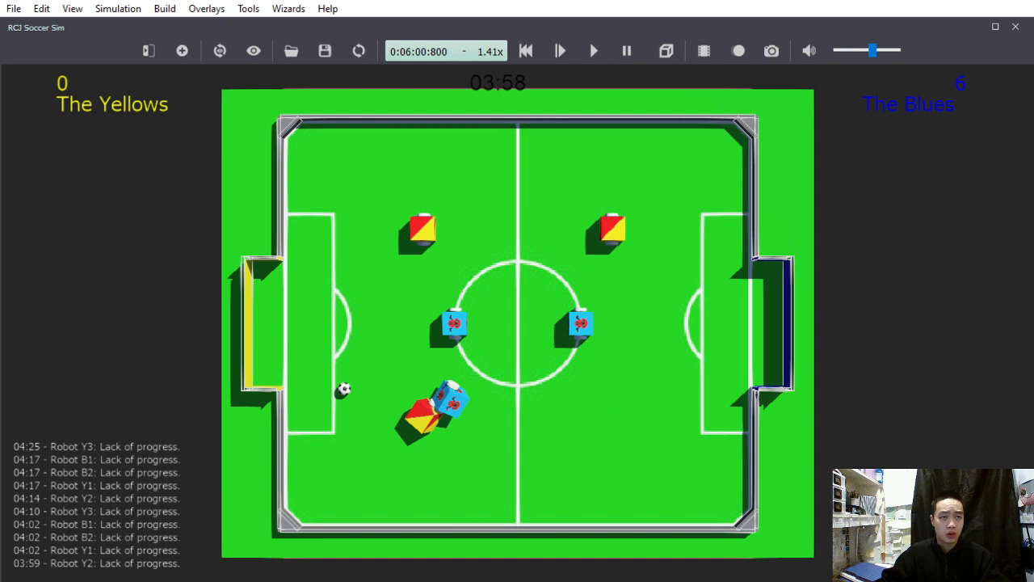
pyautogui.click(623, 50)
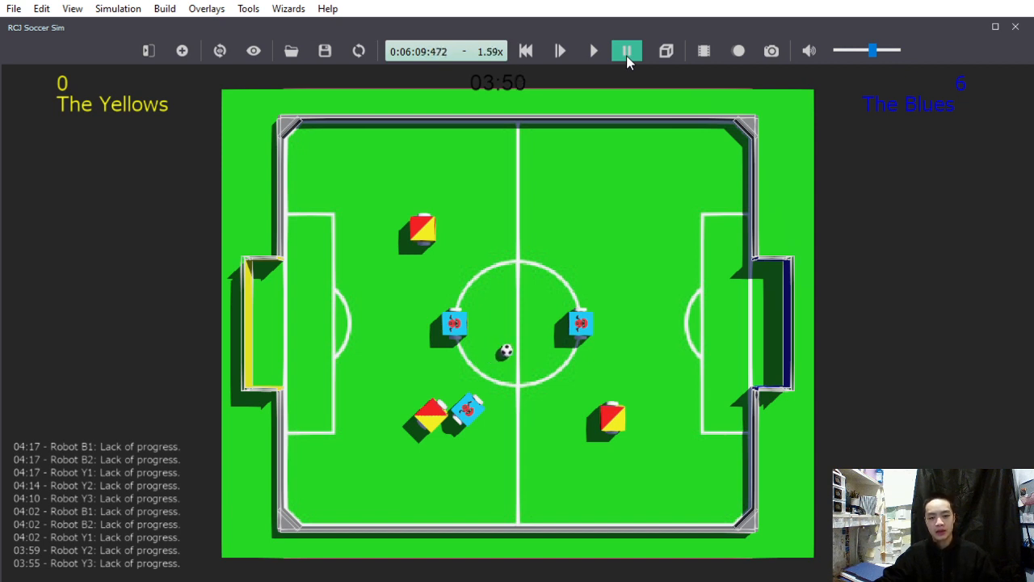
pyautogui.click(620, 51)
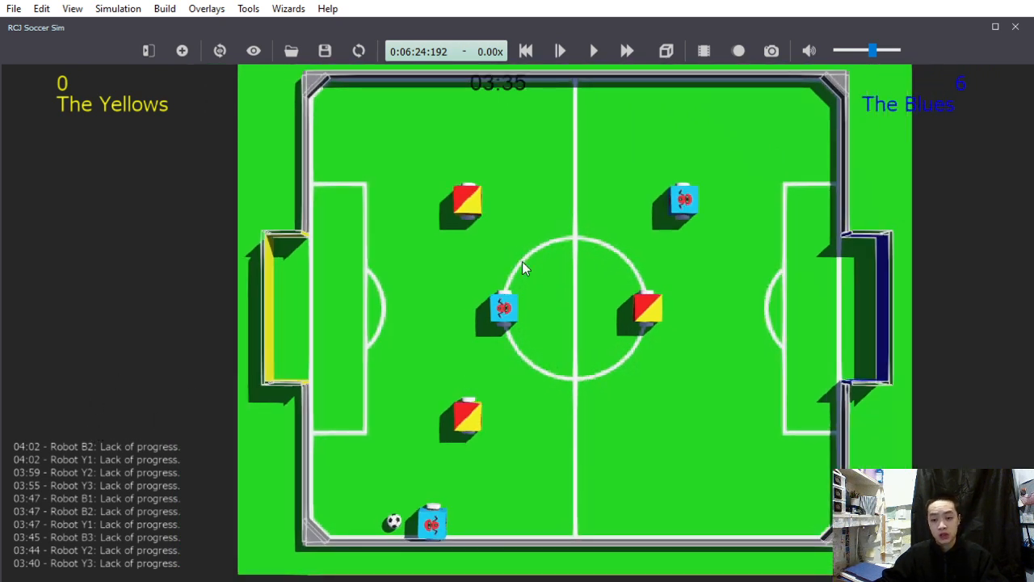
pyautogui.moveTo(609, 130)
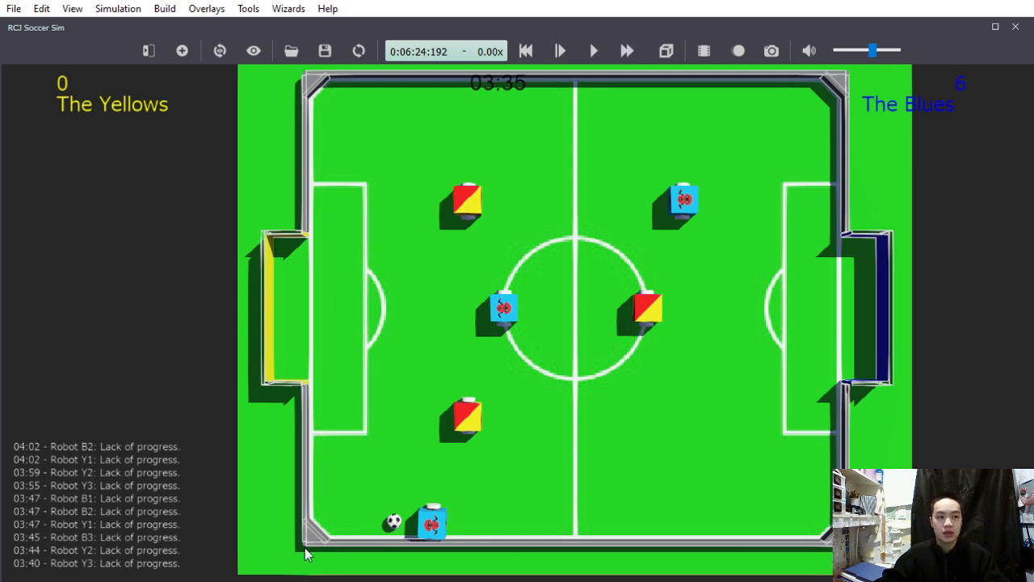
pyautogui.moveTo(322, 549)
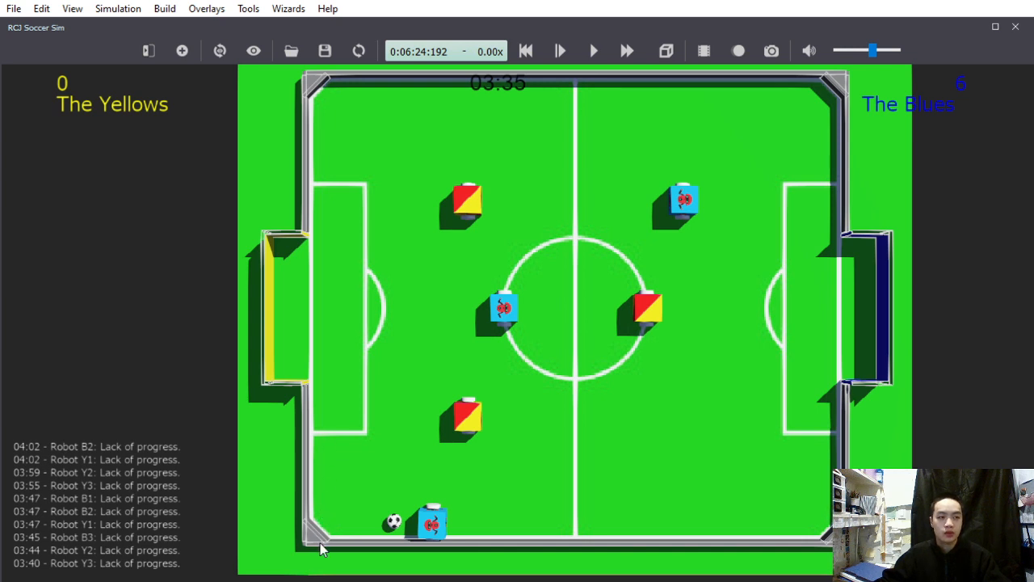
pyautogui.moveTo(317, 496)
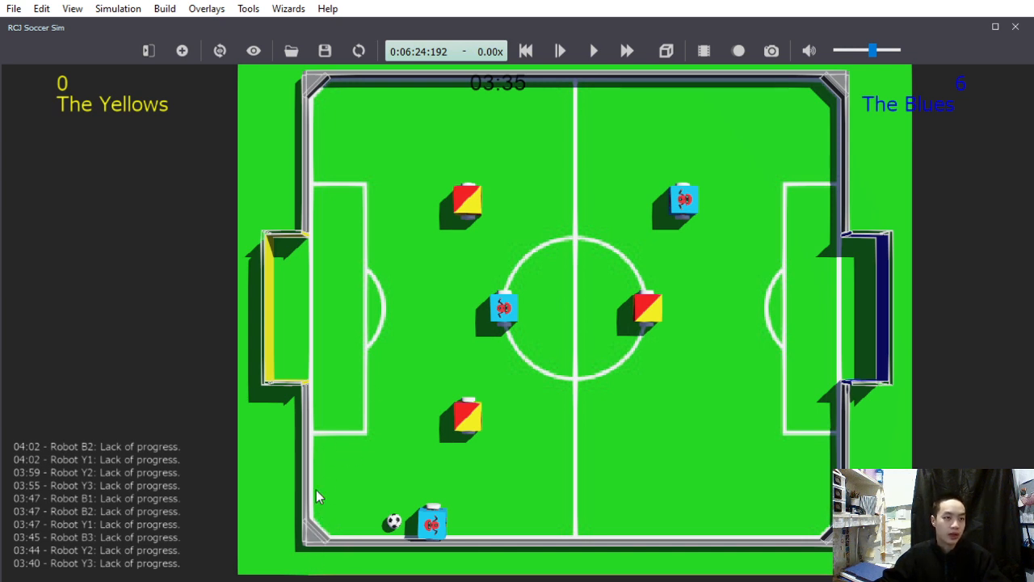
pyautogui.moveTo(317, 550)
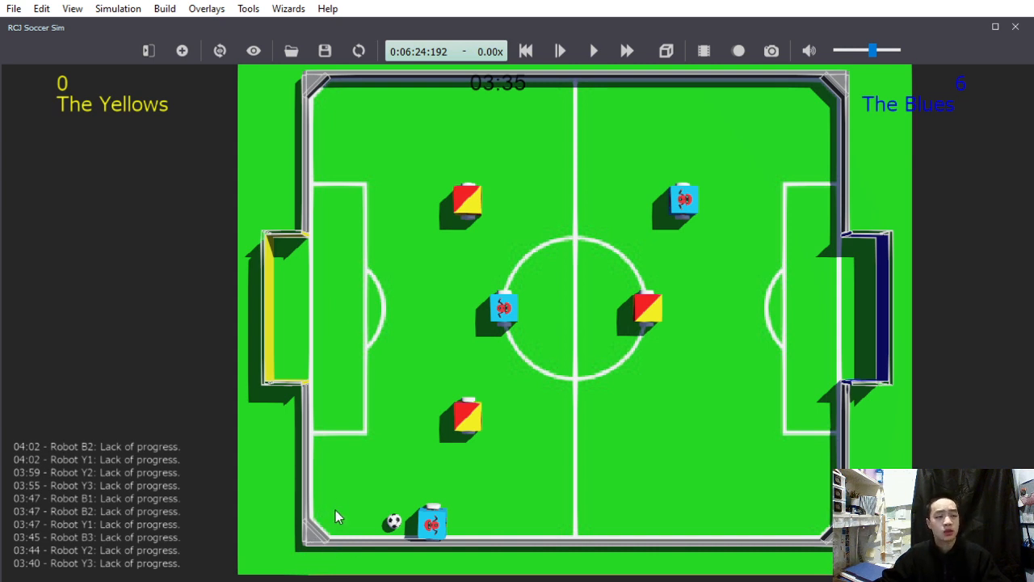
pyautogui.moveTo(423, 359)
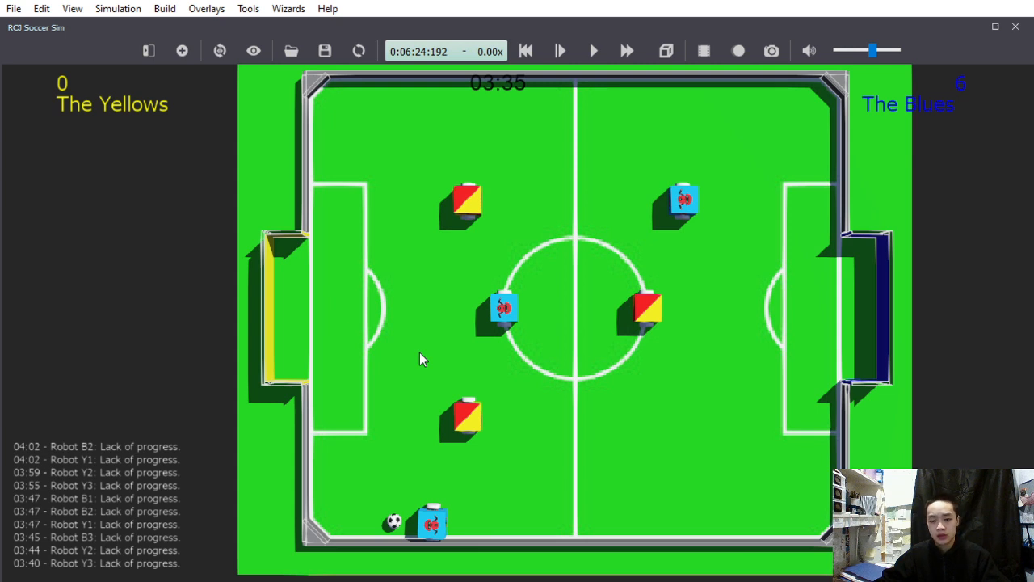
pyautogui.moveTo(420, 164)
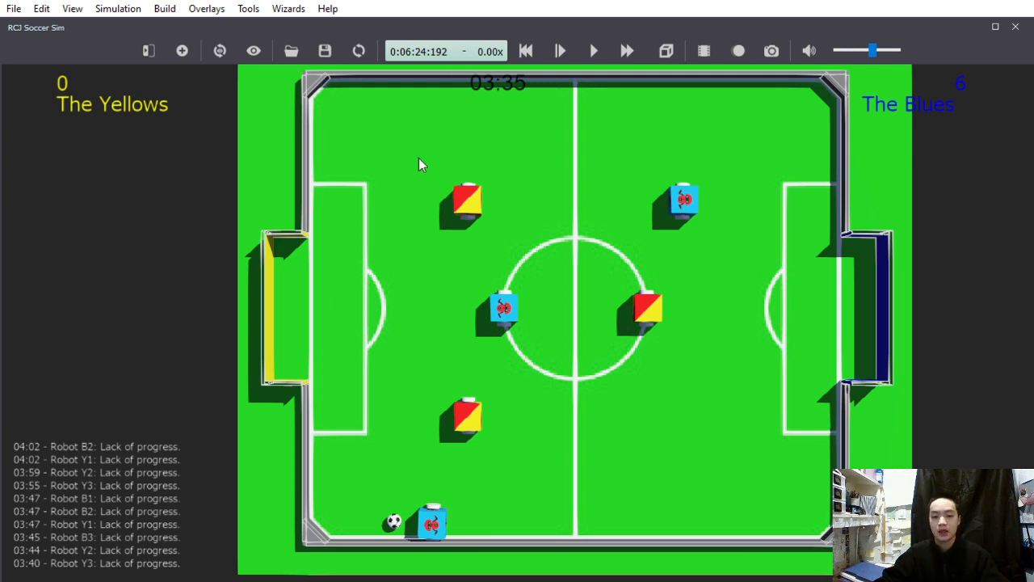
# Resume play until the ball reaches the top-left corner at 03:27
pyautogui.click(627, 50)
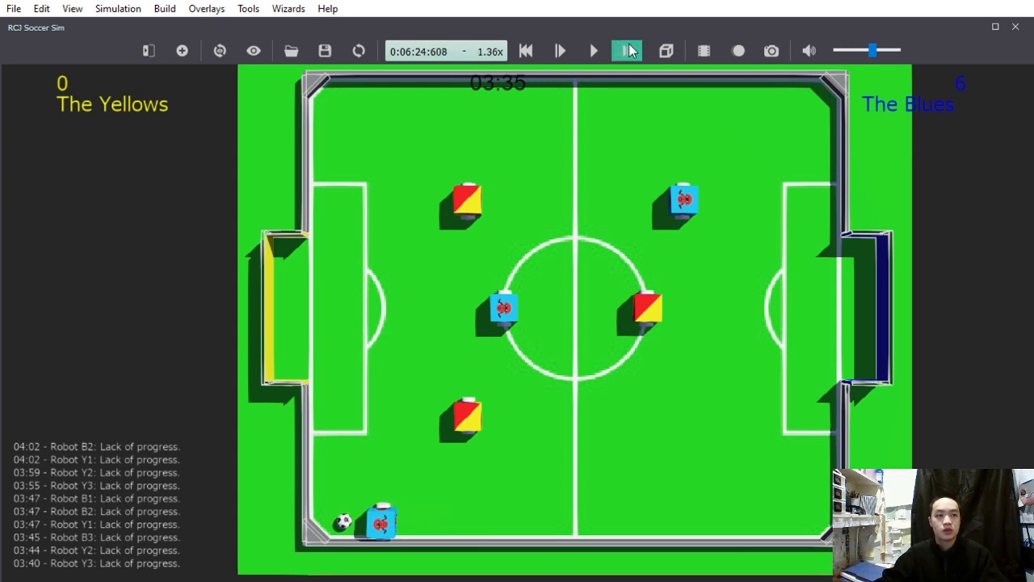
pyautogui.click(631, 50)
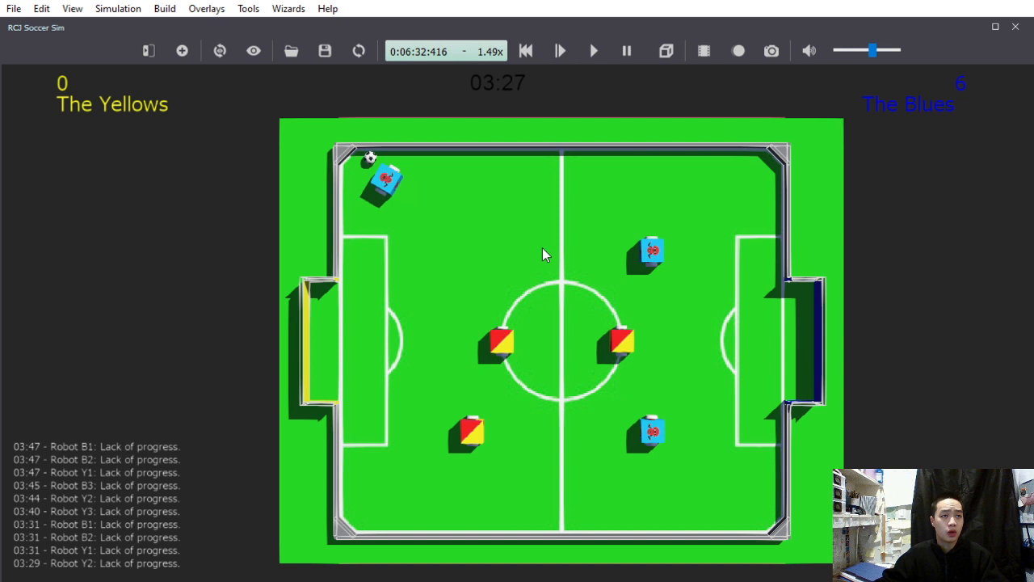
pyautogui.click(625, 50)
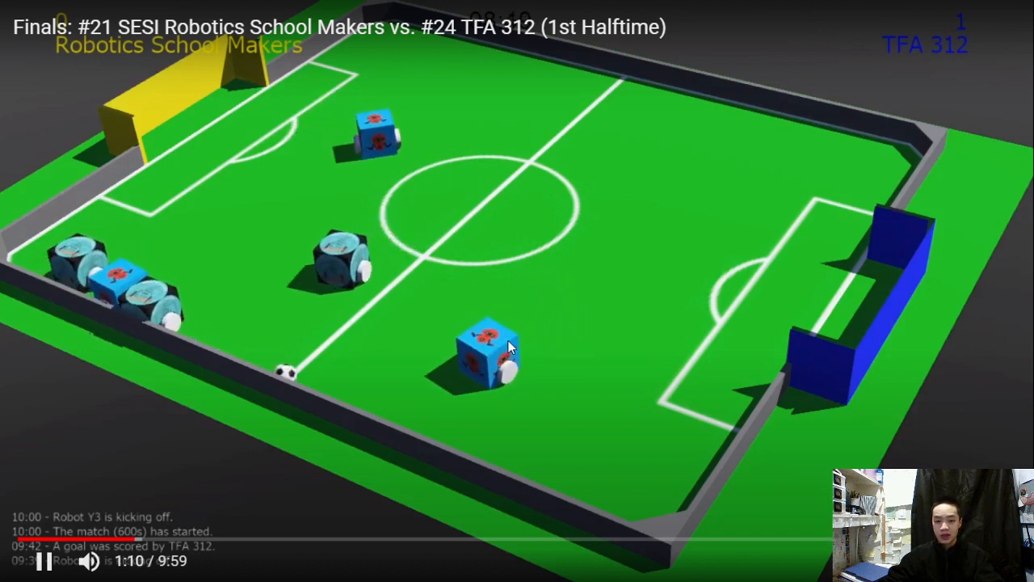
pyautogui.moveTo(503, 345)
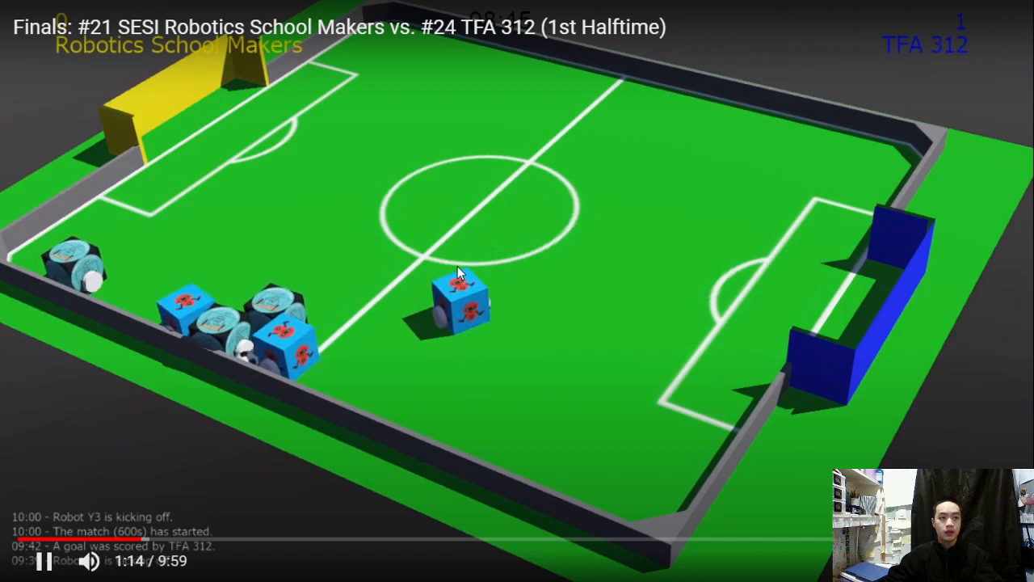
pyautogui.moveTo(413, 376)
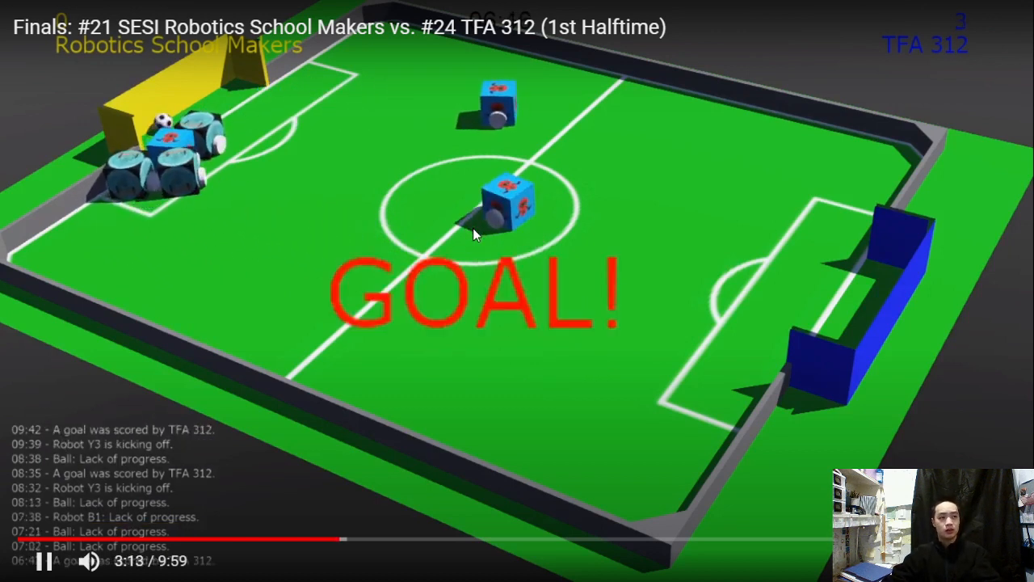
pyautogui.moveTo(495, 251)
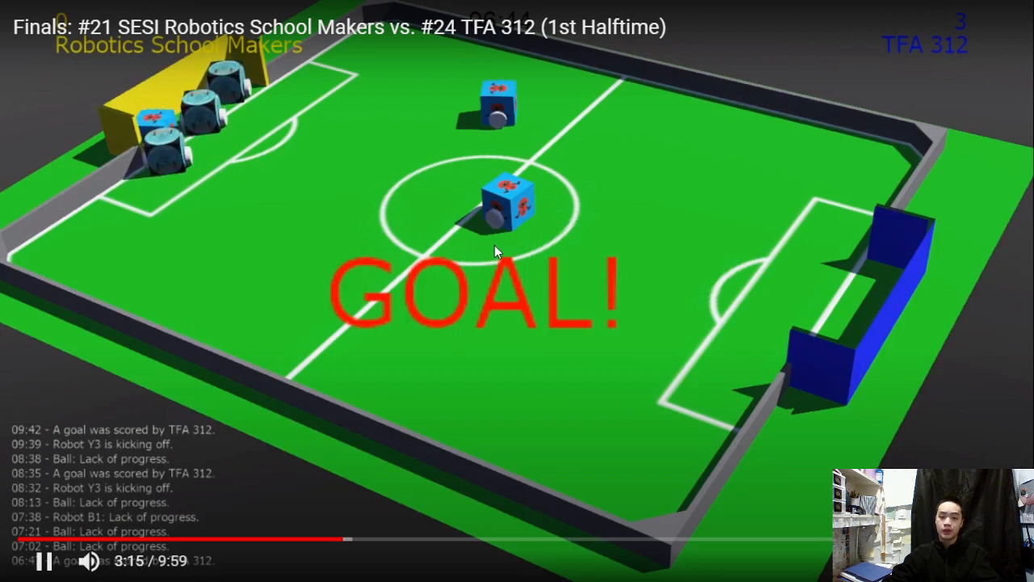